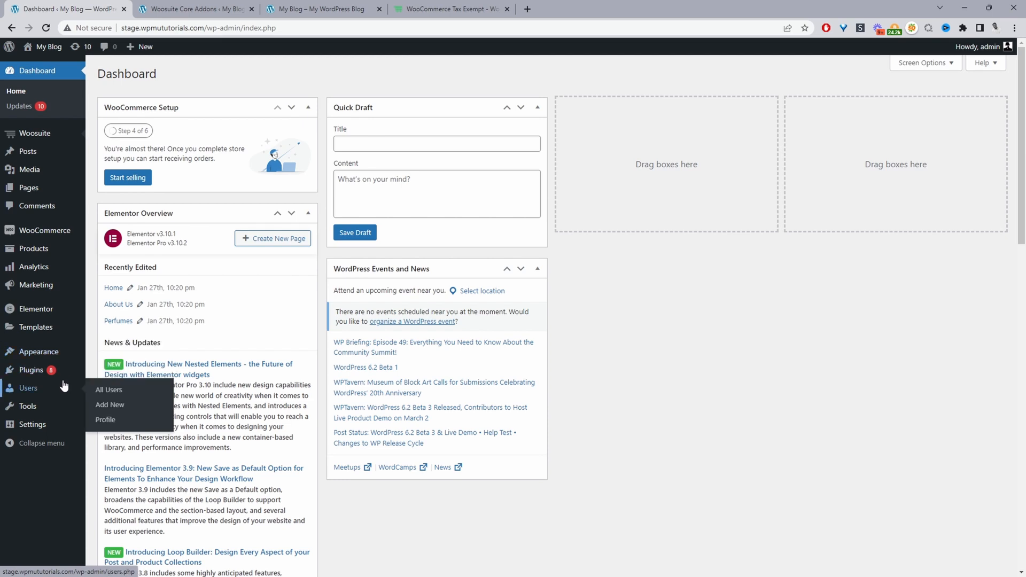
mouse_move(31, 370)
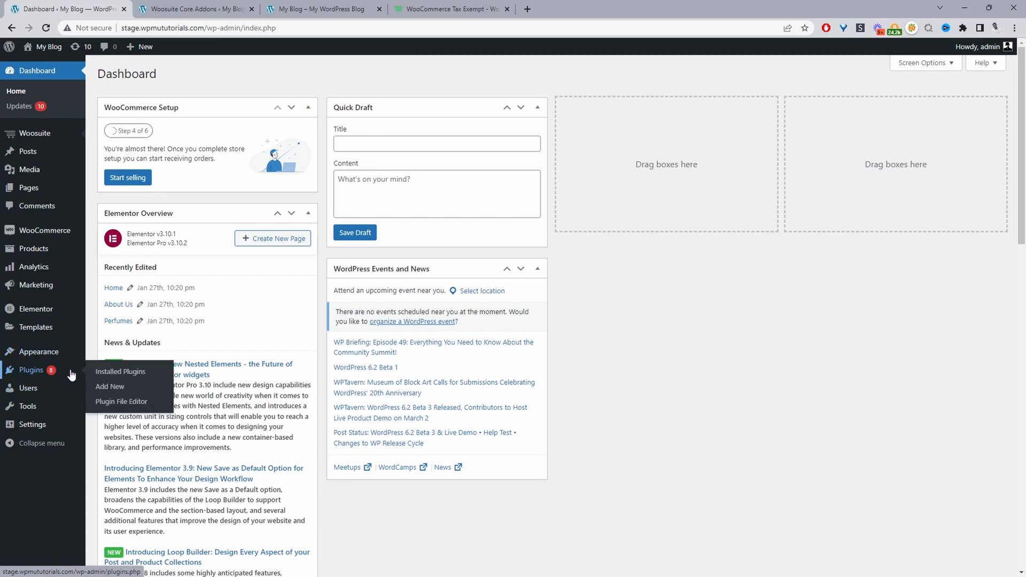
mouse_move(110, 387)
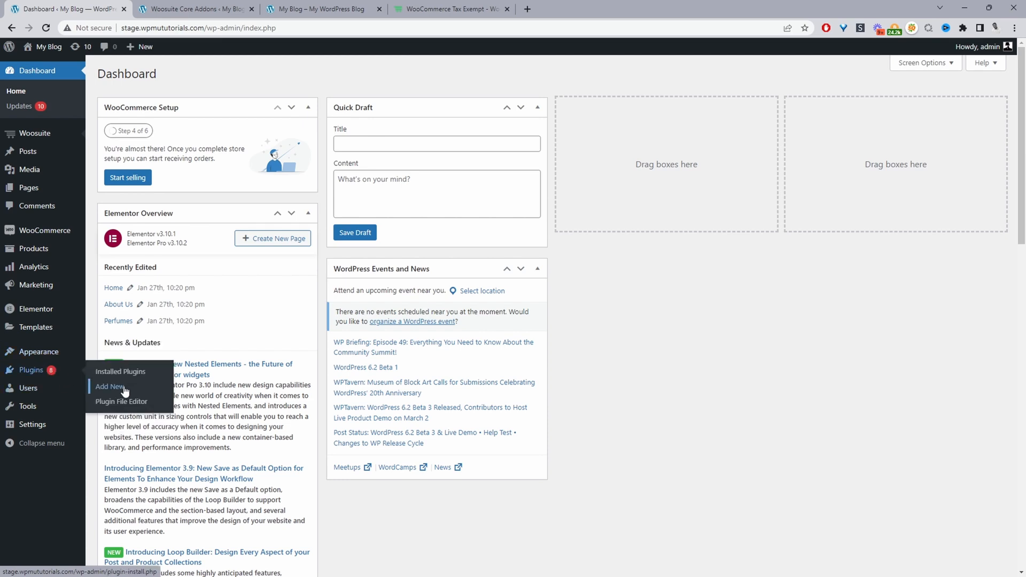
mouse_move(120, 391)
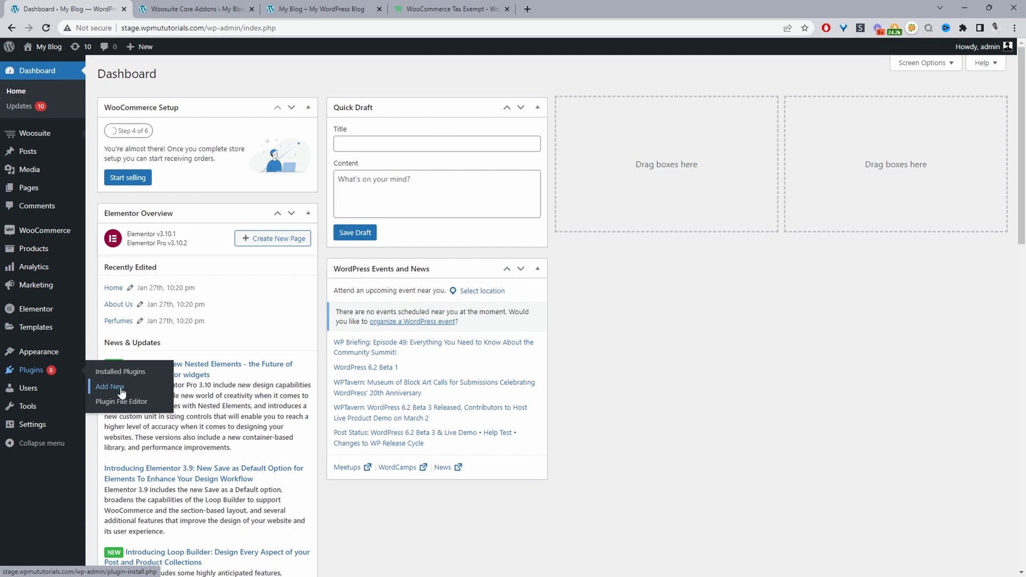
mouse_move(35, 134)
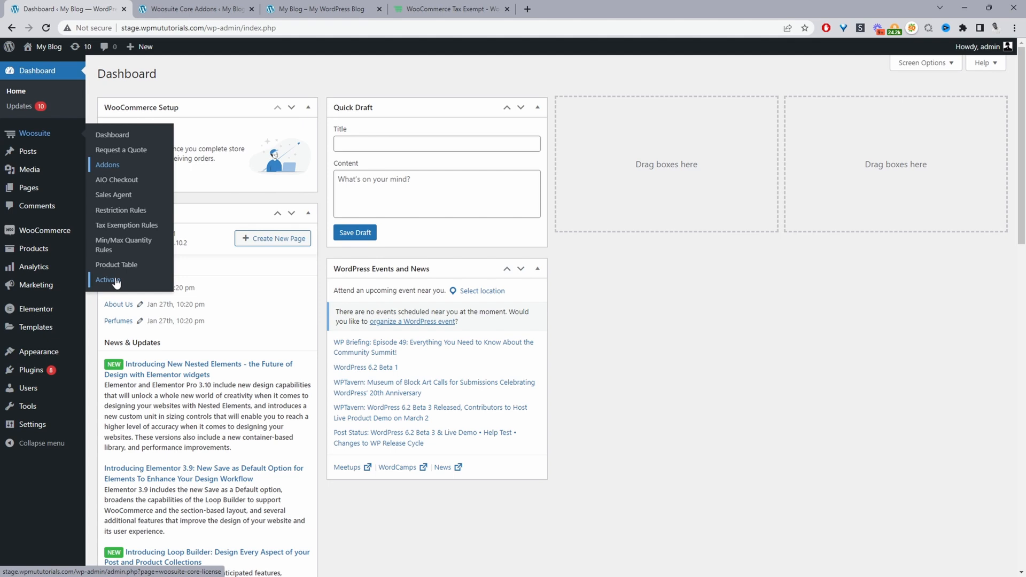
Step: Scroll the Woosuite Addons list down to the Tax Exemption Rules add-on, which is on
click(107, 164)
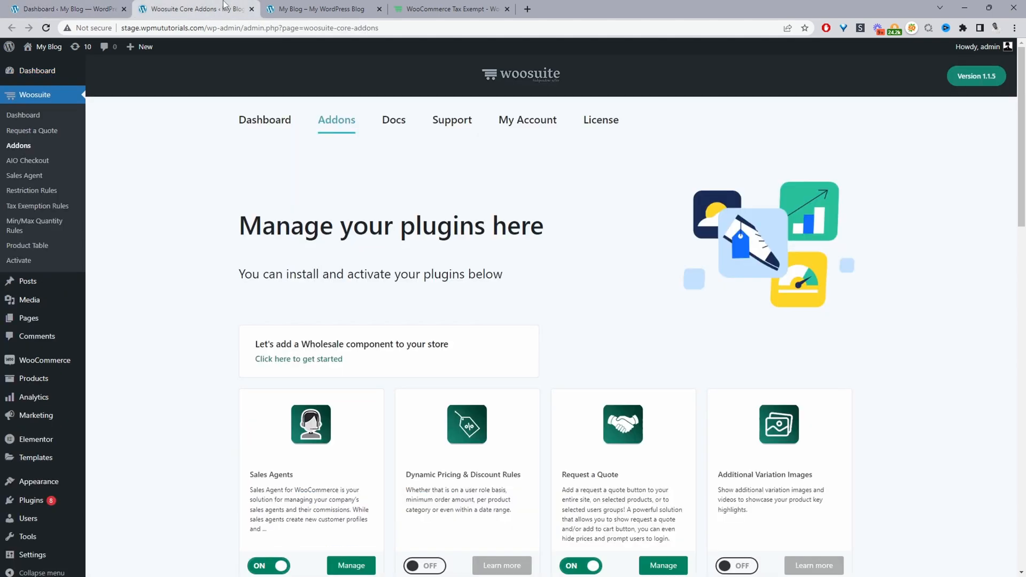
scroll(down, 3)
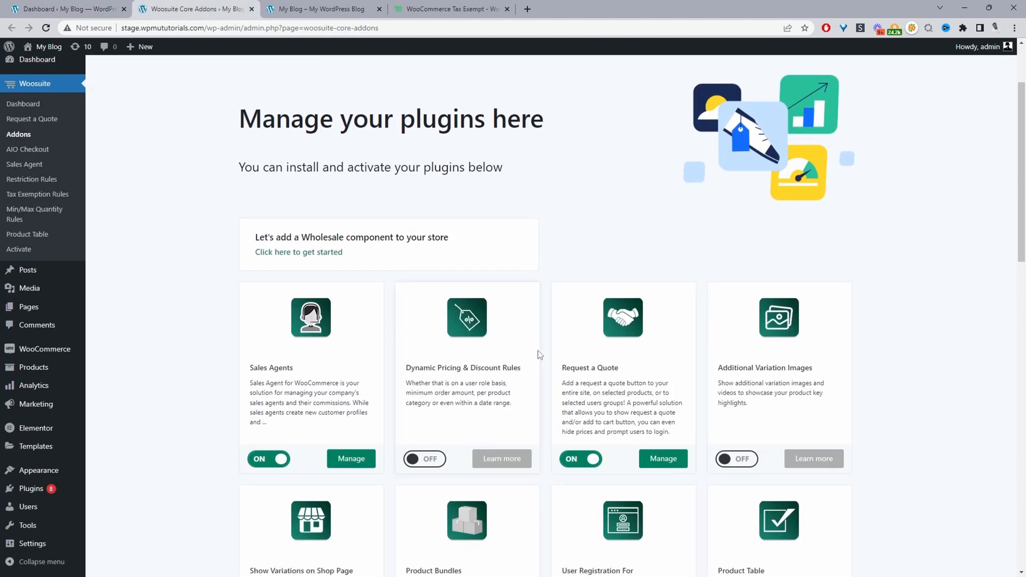
scroll(down, 3)
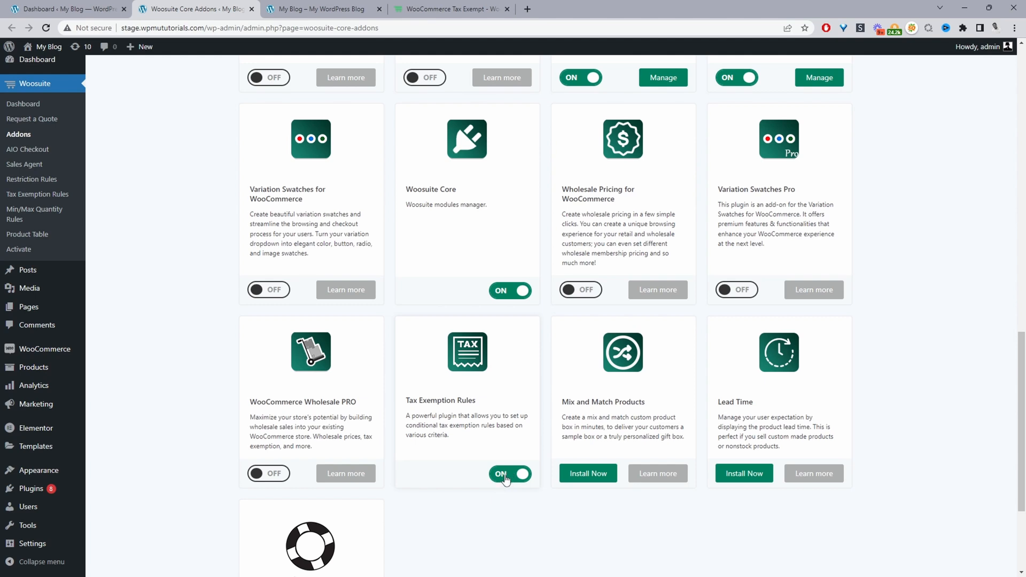
mouse_move(373, 438)
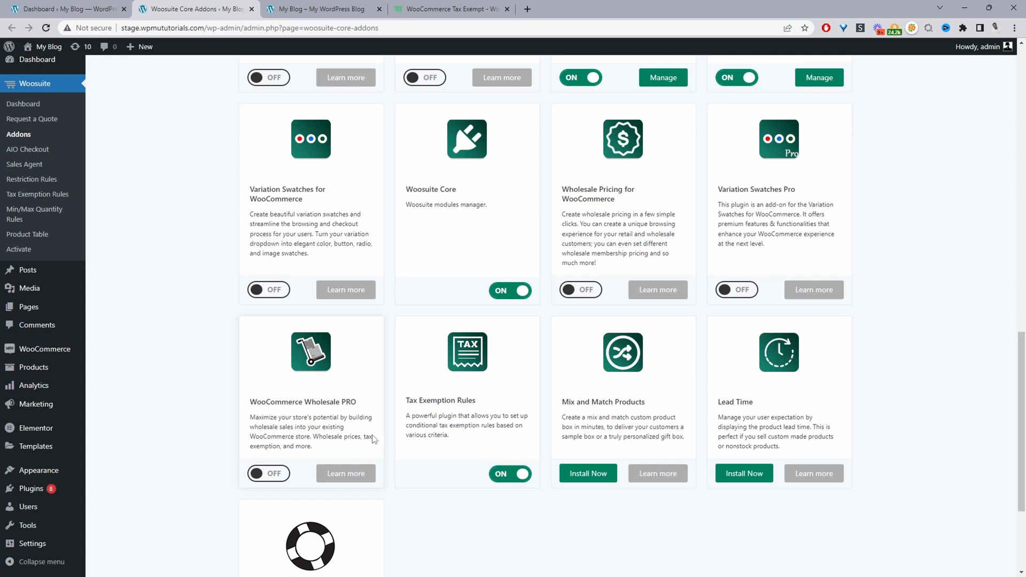
mouse_move(144, 341)
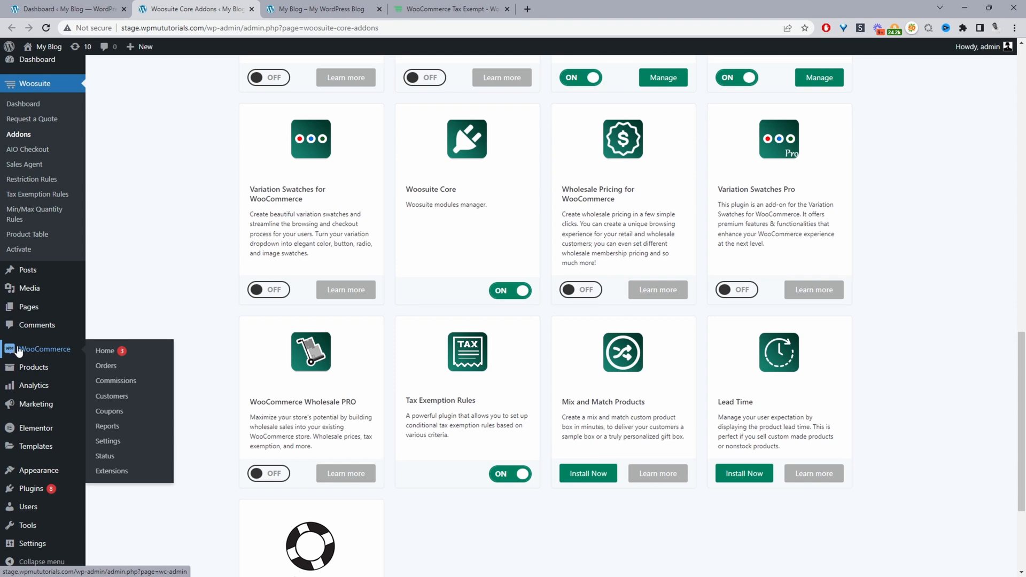
mouse_move(106, 441)
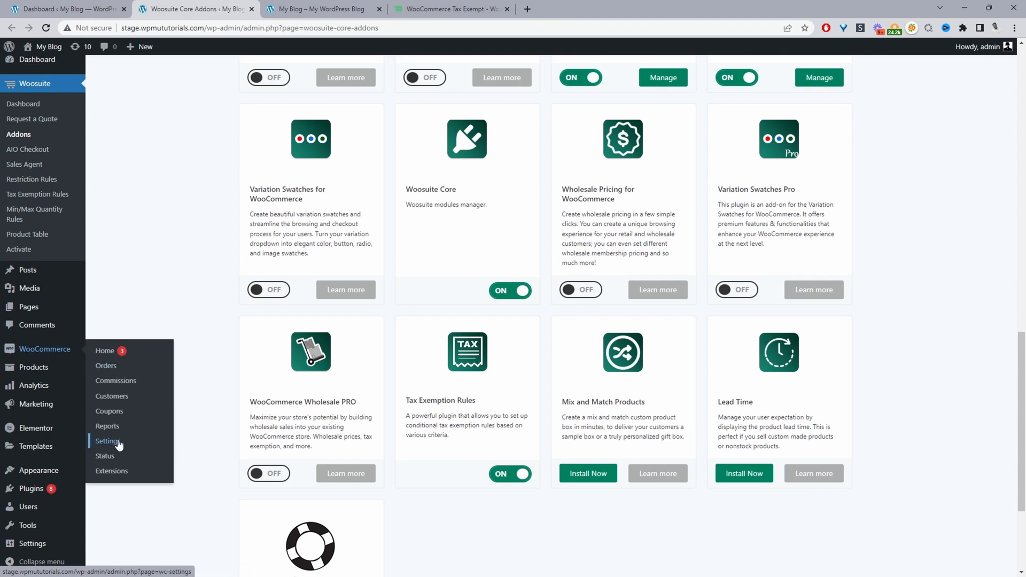
Step: Review the WooCommerce Tax settings, with taxes enabled and prices entered excluding tax
click(108, 441)
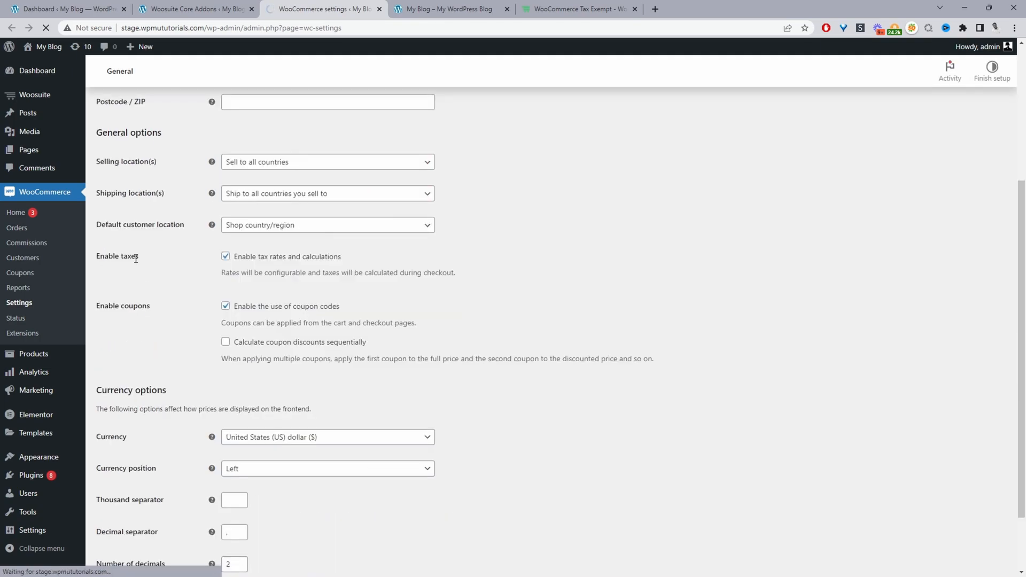
click(198, 118)
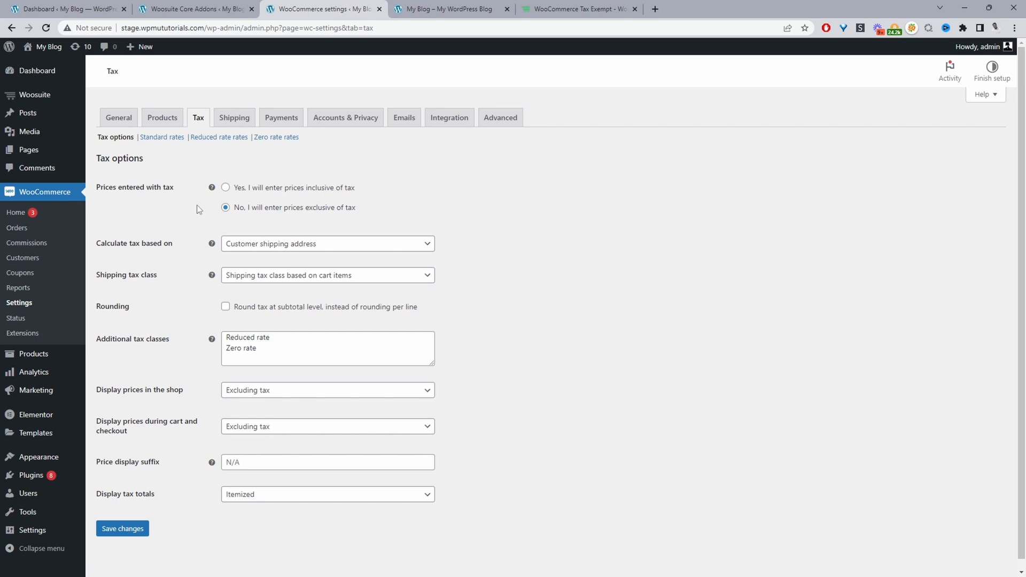
mouse_move(301, 212)
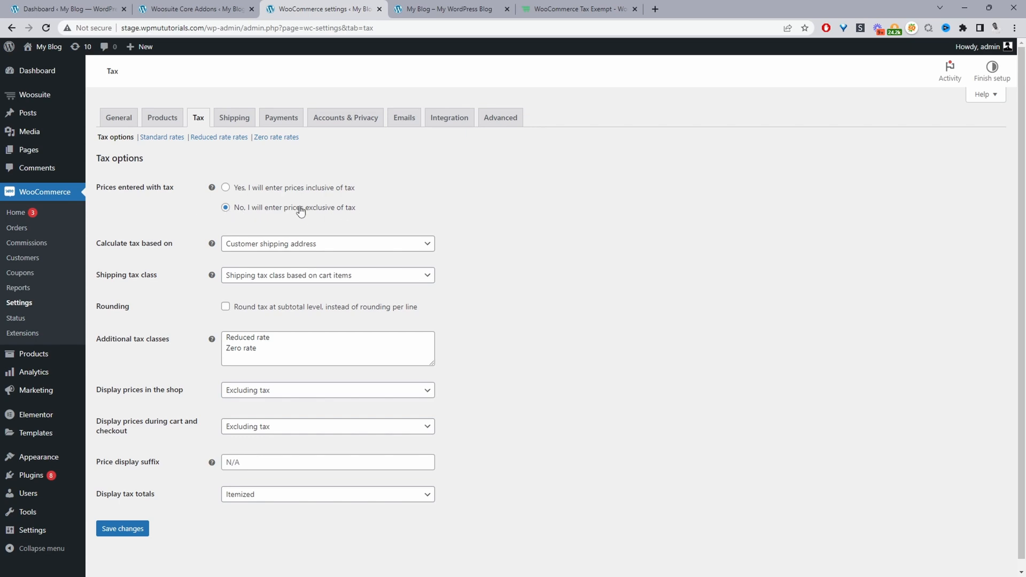
mouse_move(348, 218)
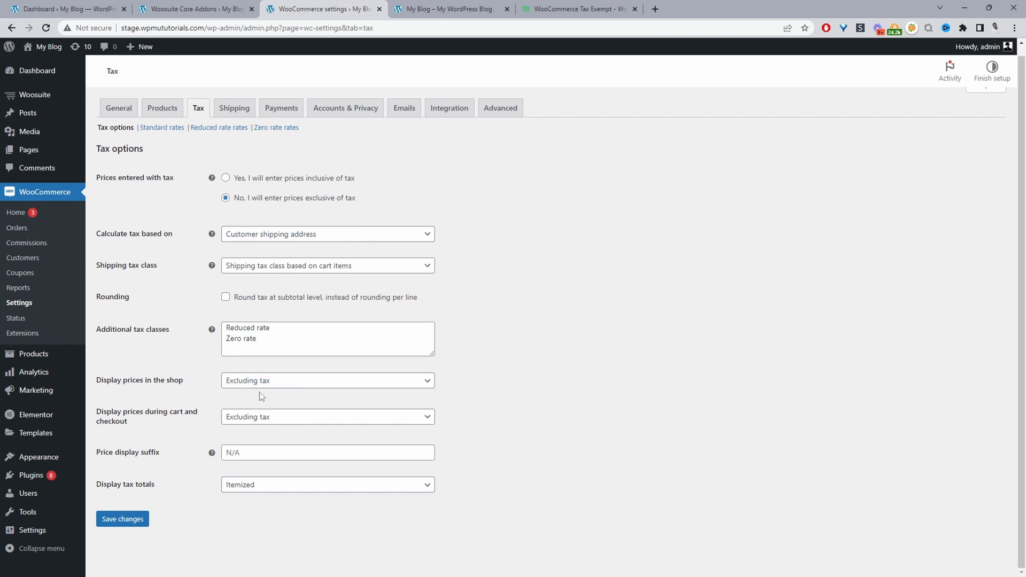
mouse_move(188, 427)
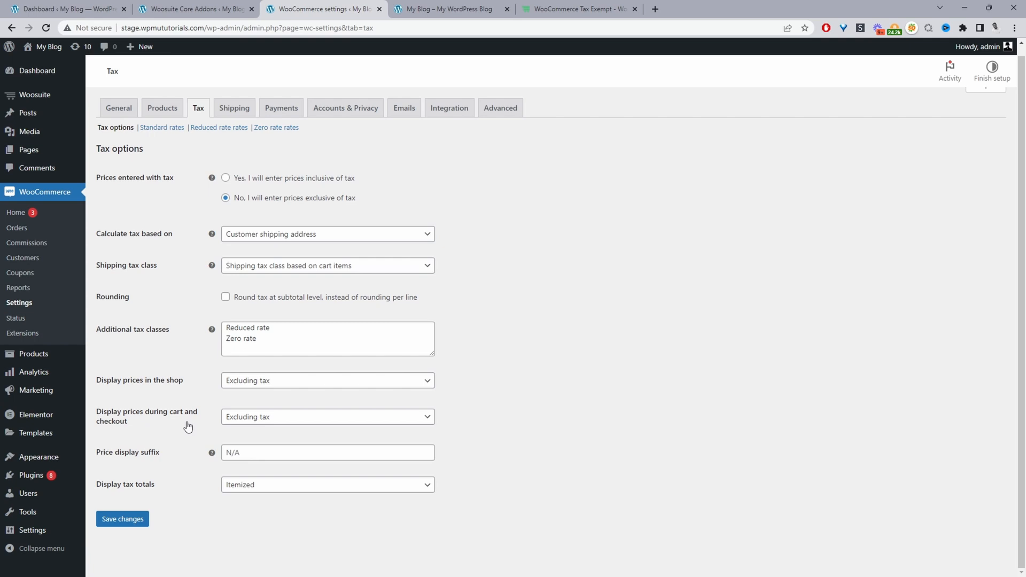
mouse_move(257, 429)
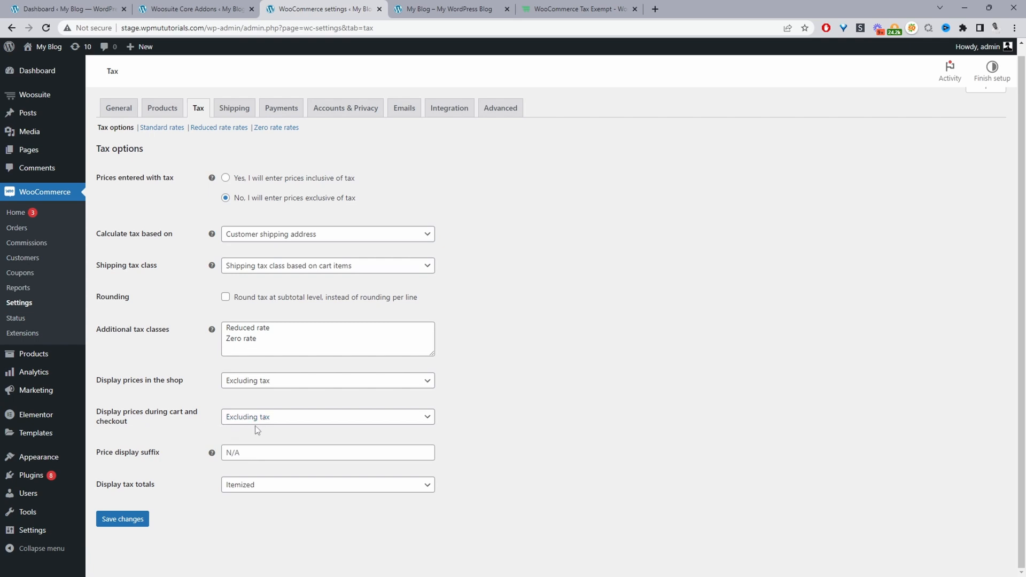
mouse_move(259, 435)
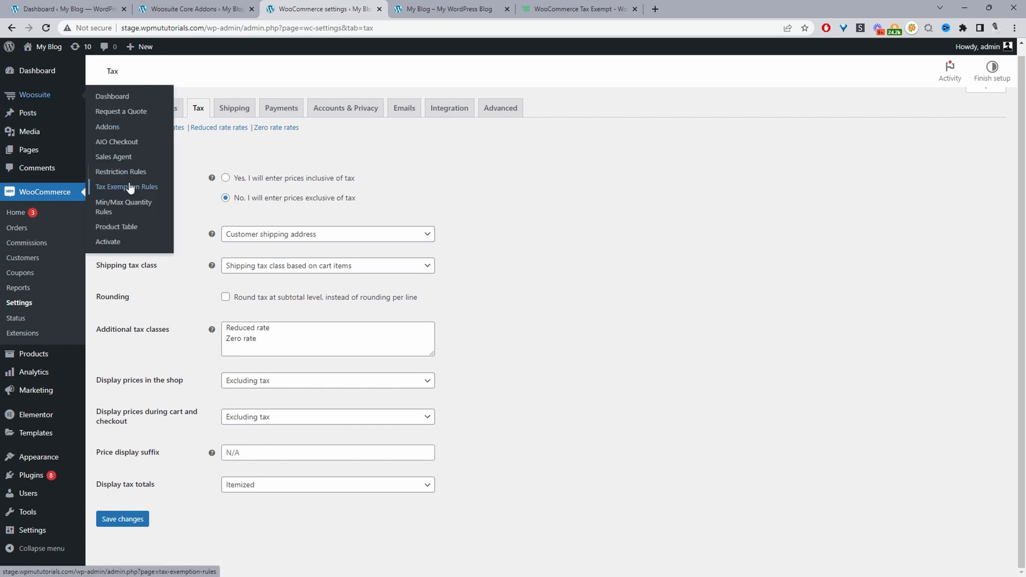
Step: Switch on 'Using tax exempt toggle button' in the Tax Exemption Rules Tax Display settings
click(126, 187)
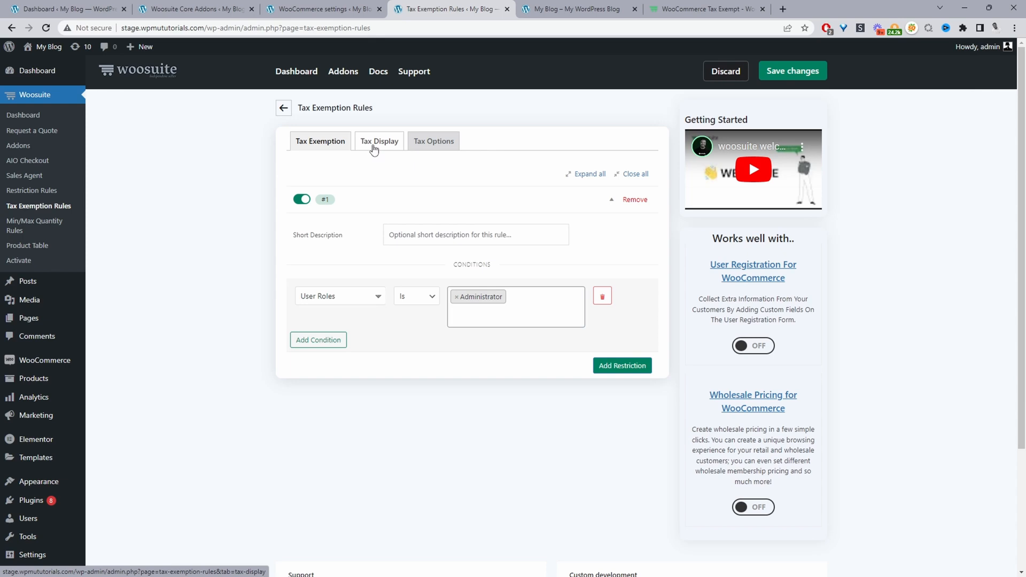
click(378, 141)
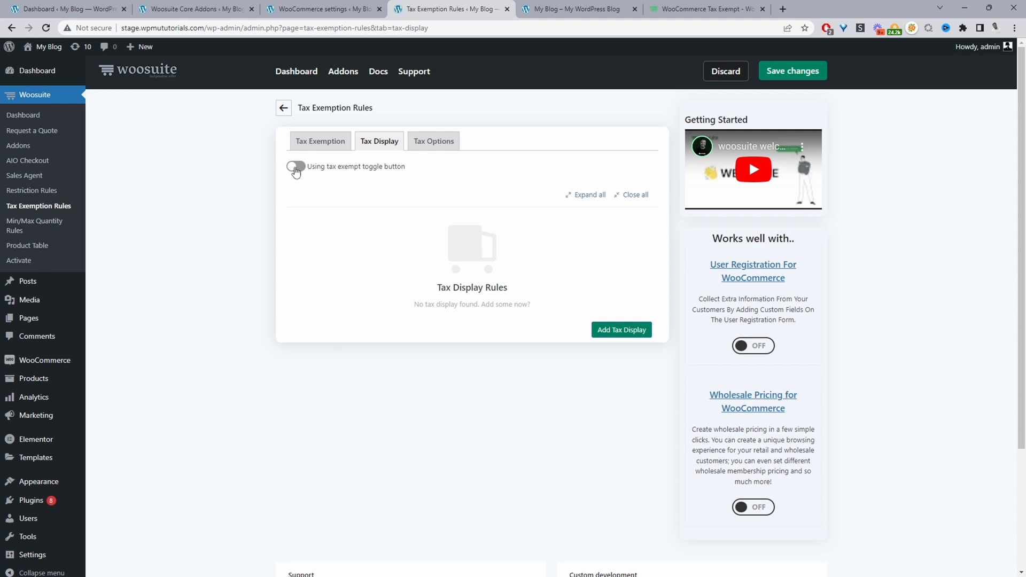
click(296, 167)
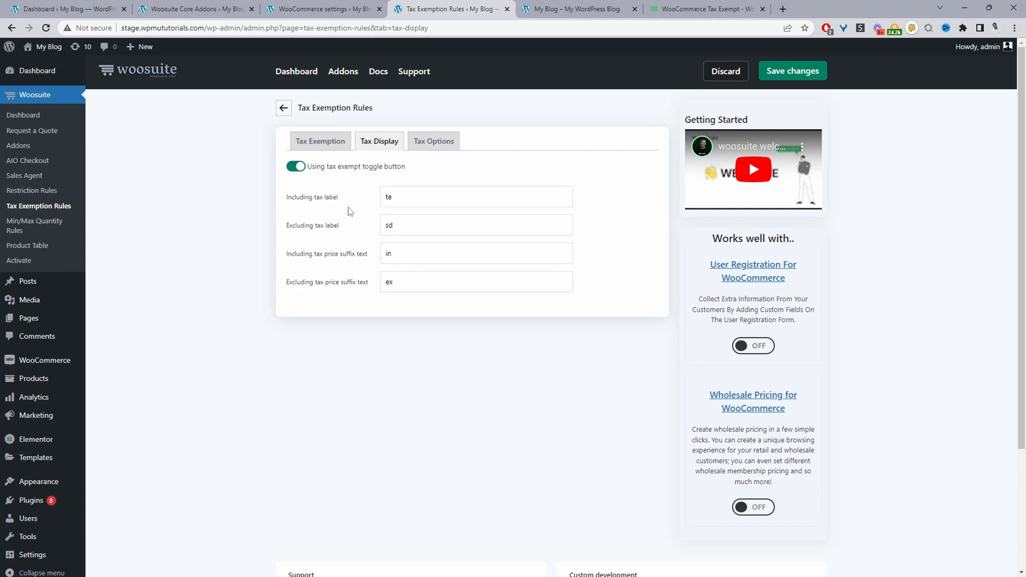
mouse_move(312, 205)
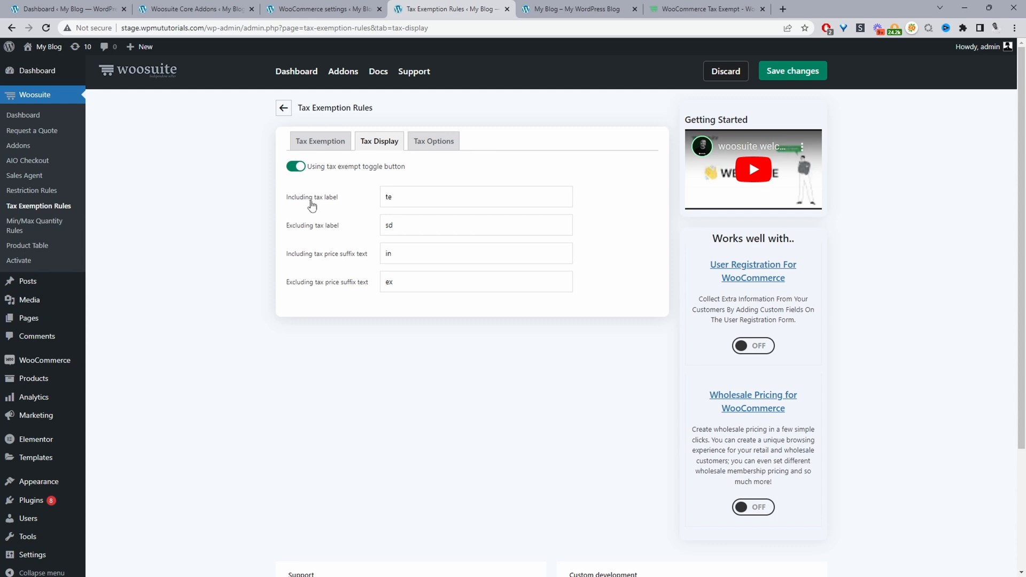
mouse_move(320, 8)
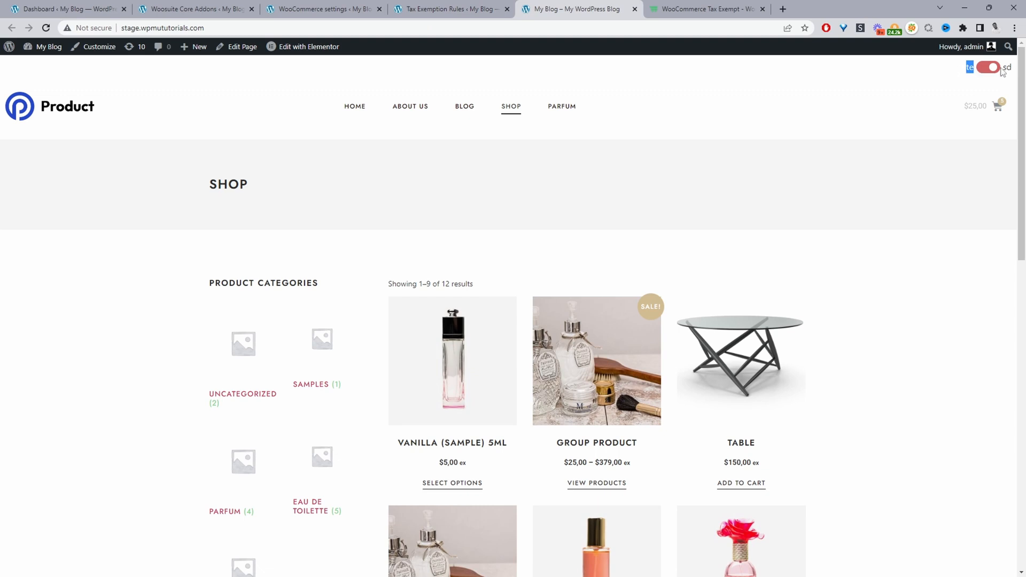
mouse_move(945, 138)
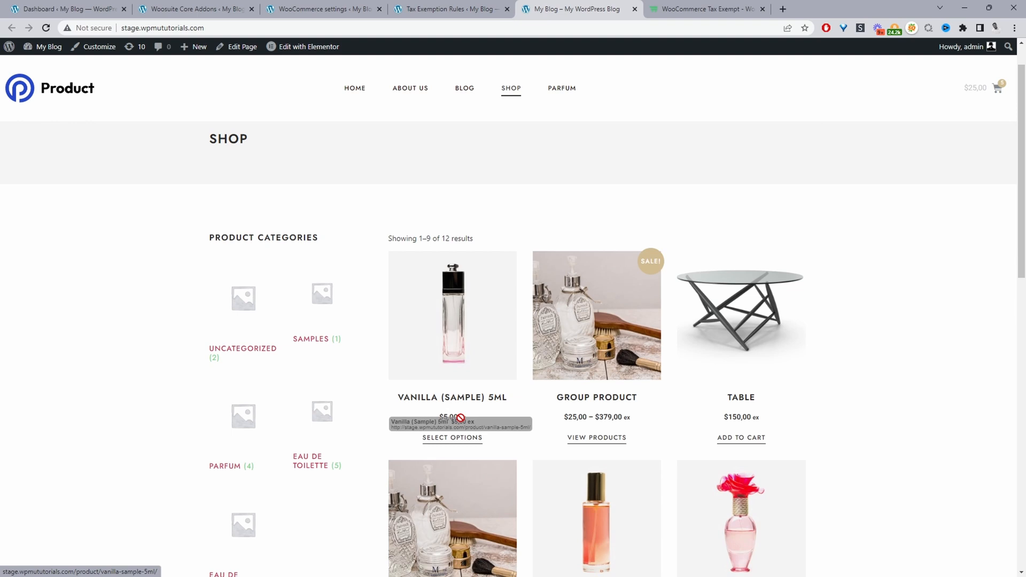
mouse_move(461, 419)
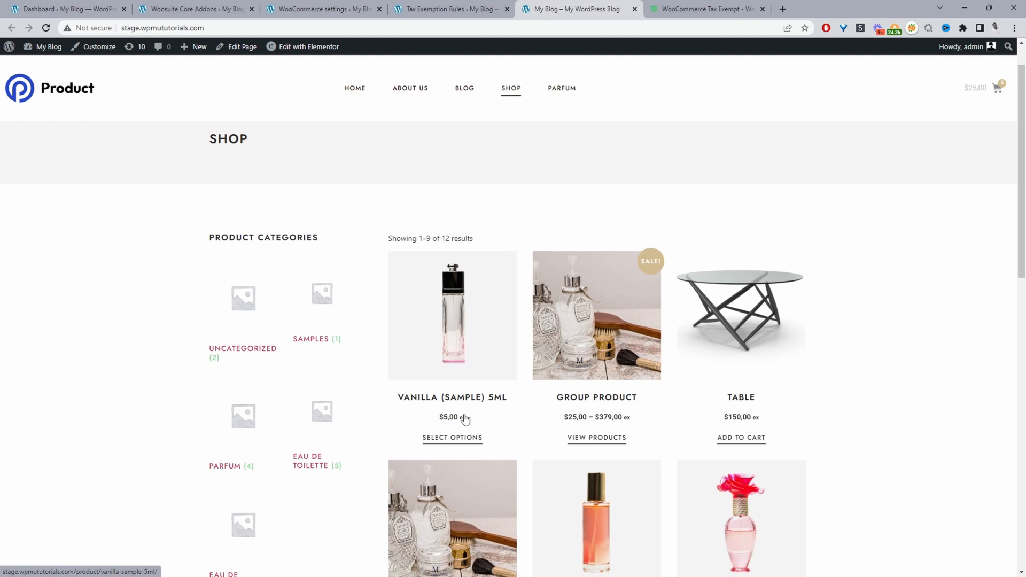
mouse_move(490, 425)
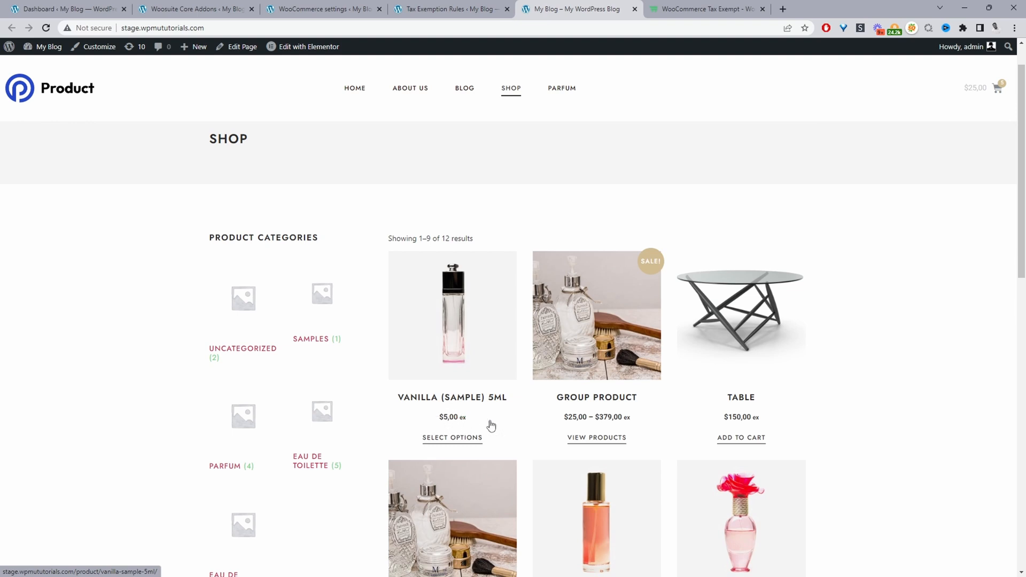
Step: Enter 'Including' and 'Excluding' as the toggle labels and save the tax display settings
click(450, 8)
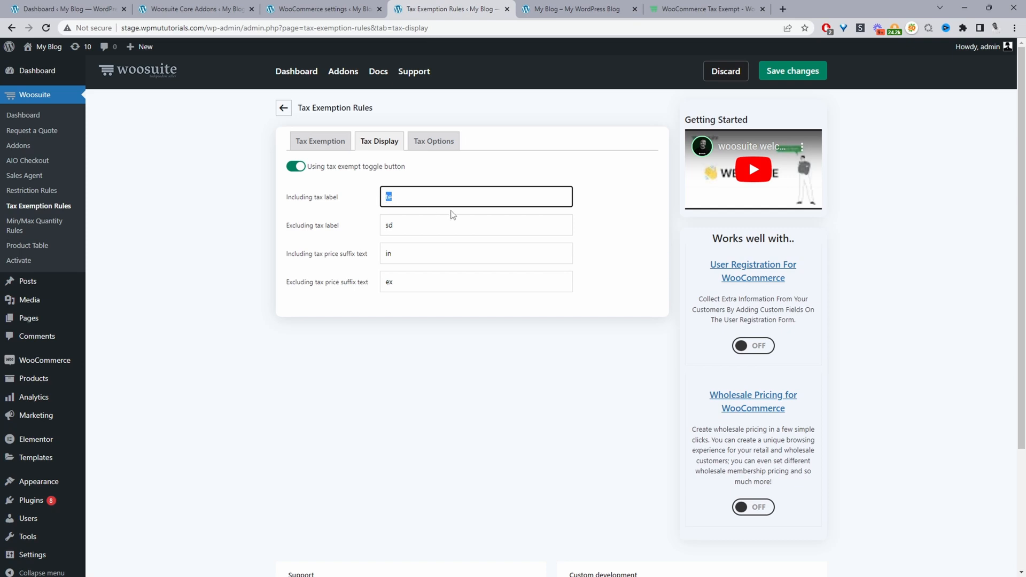
text(Including)
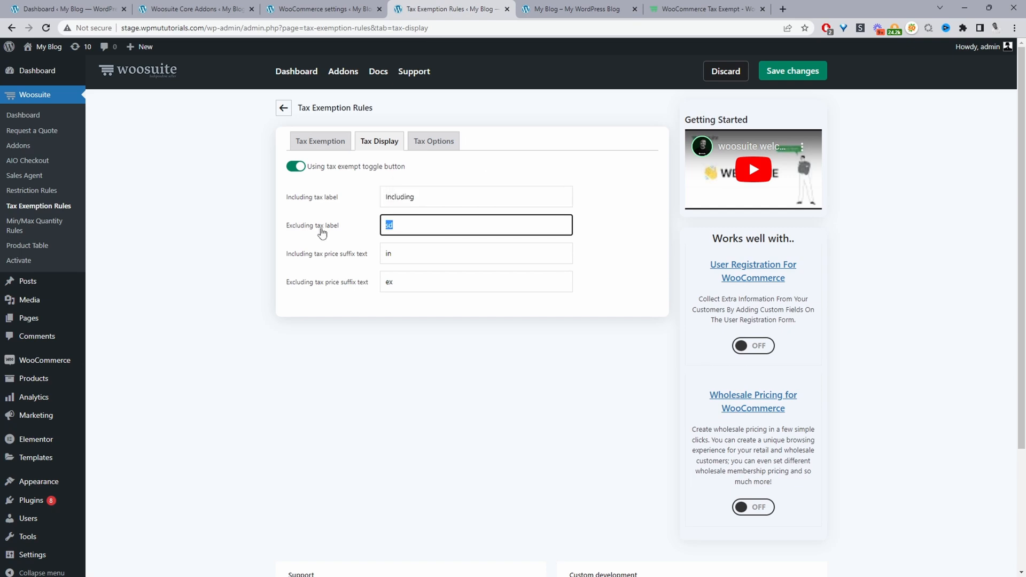
text(Excluding)
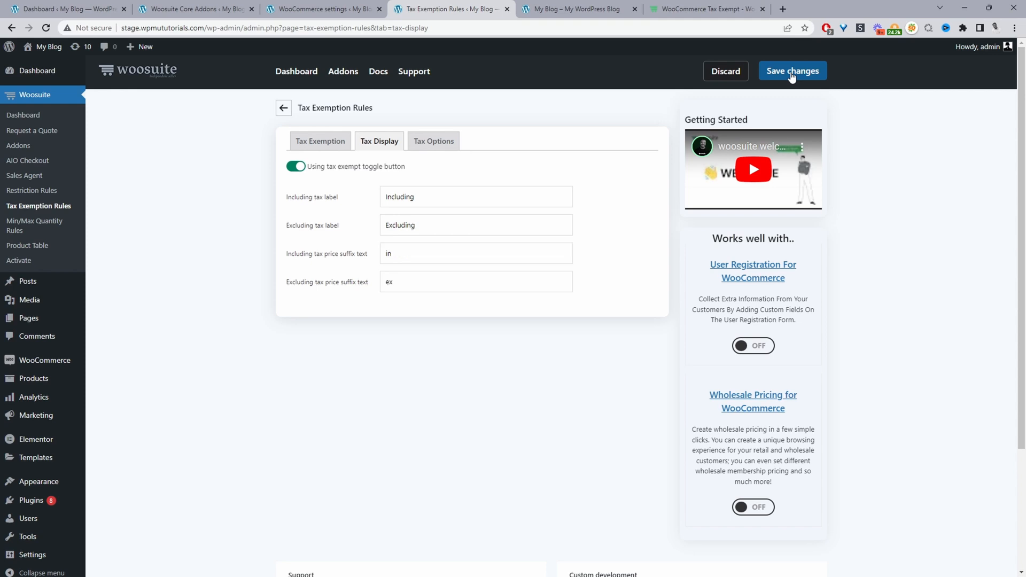
click(578, 8)
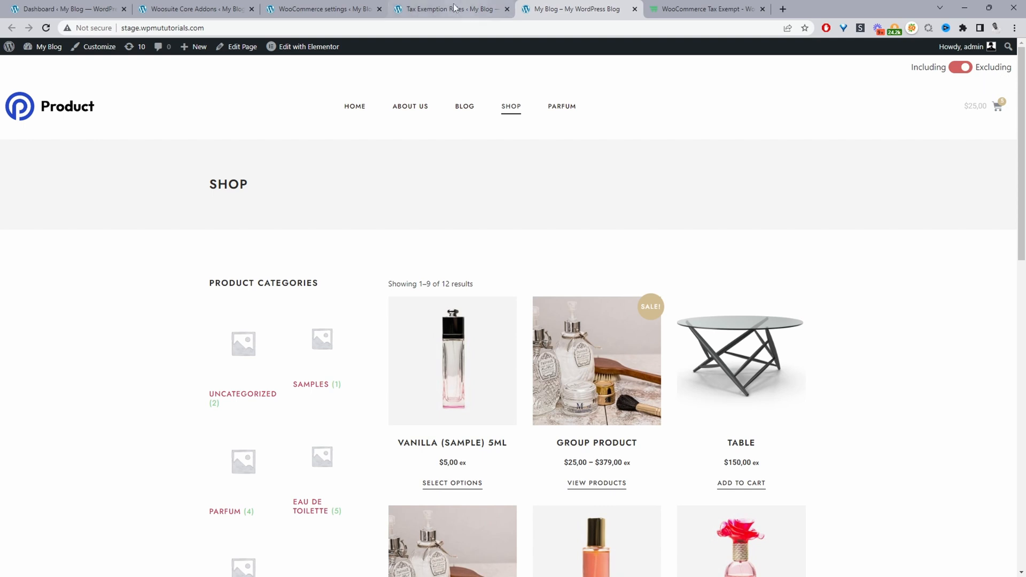
Step: Extend the labels to 'Including tax' and 'Excluding tax', then return to the shop page
click(450, 8)
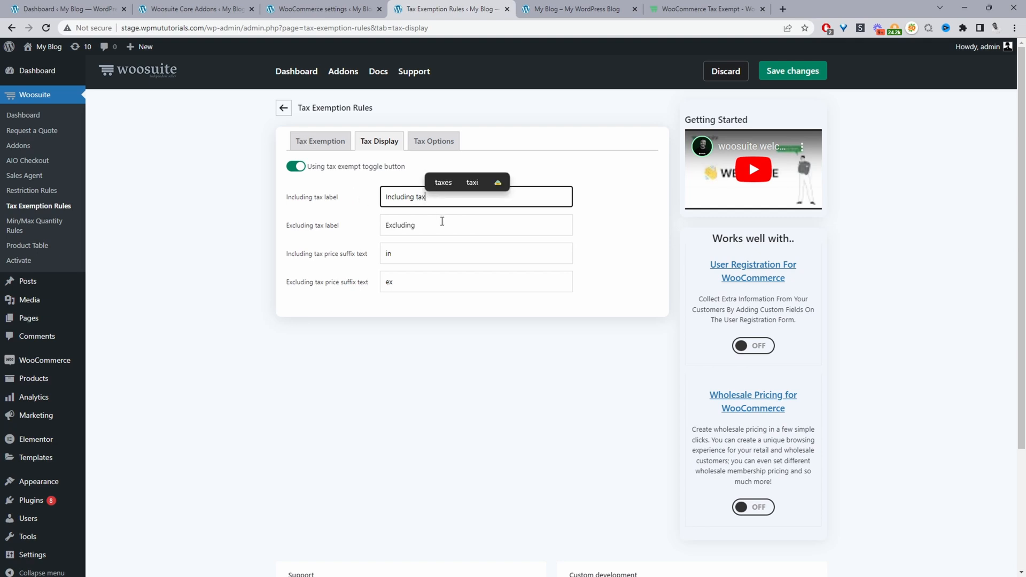
click(476, 225)
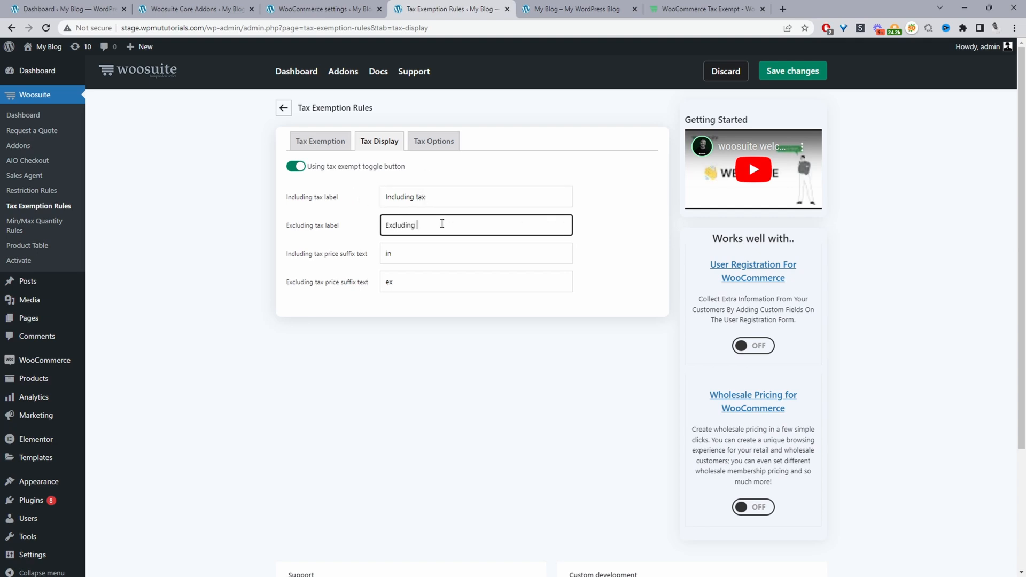
text(tax)
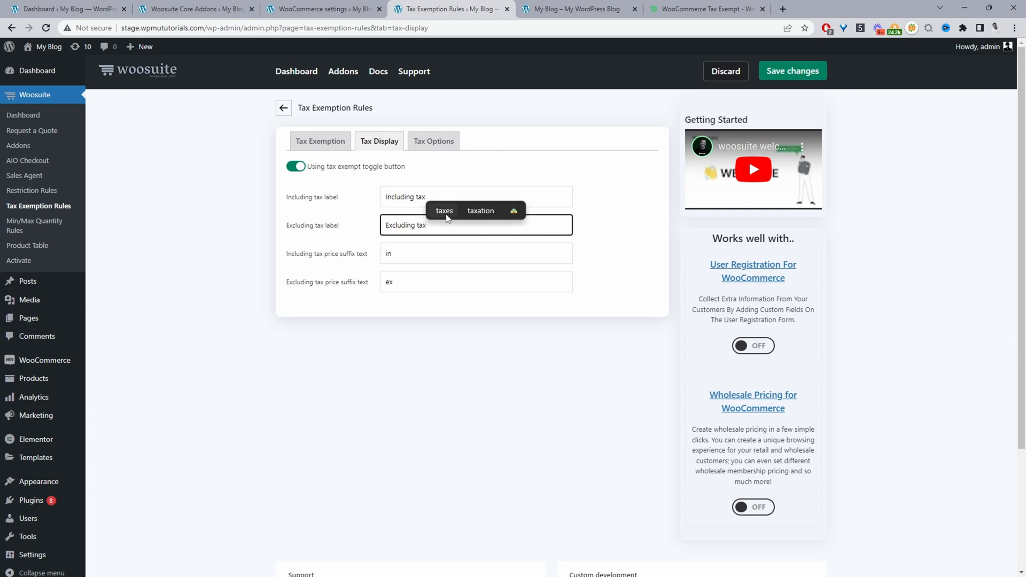
click(578, 8)
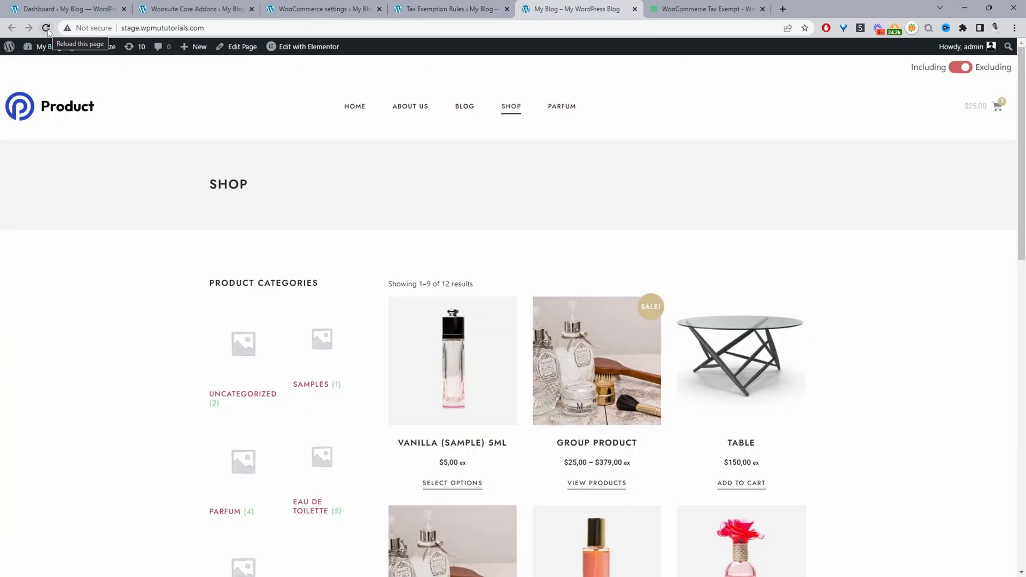
Step: Reload the shop and switch the toggle to Including tax so prices show the 'in' suffix
click(46, 28)
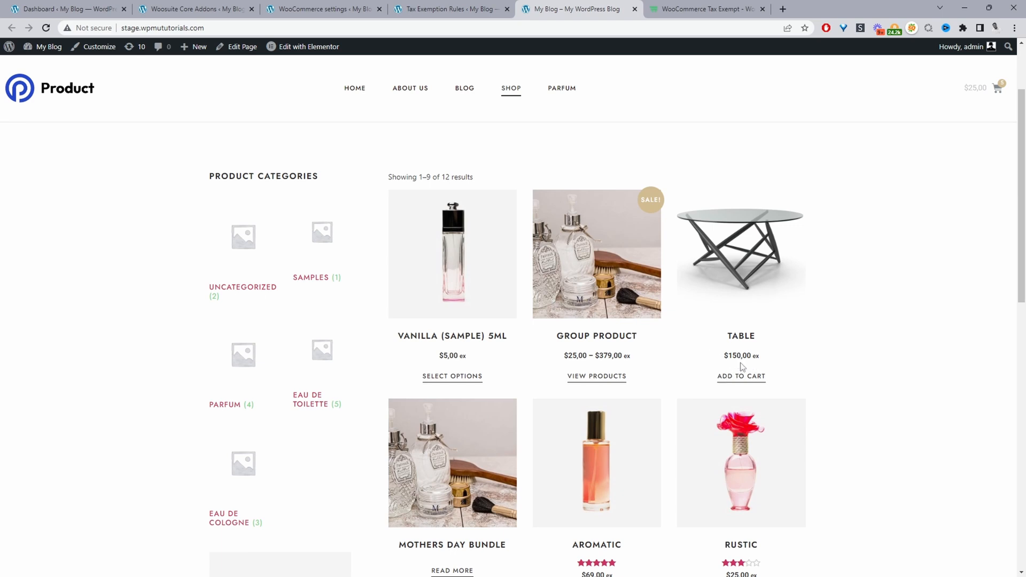
mouse_move(763, 363)
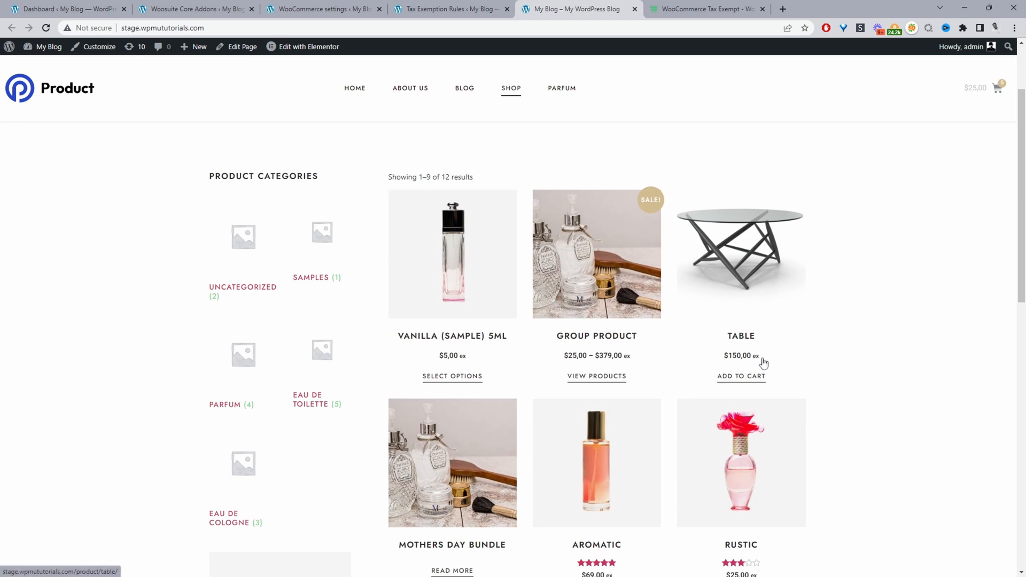
mouse_move(751, 363)
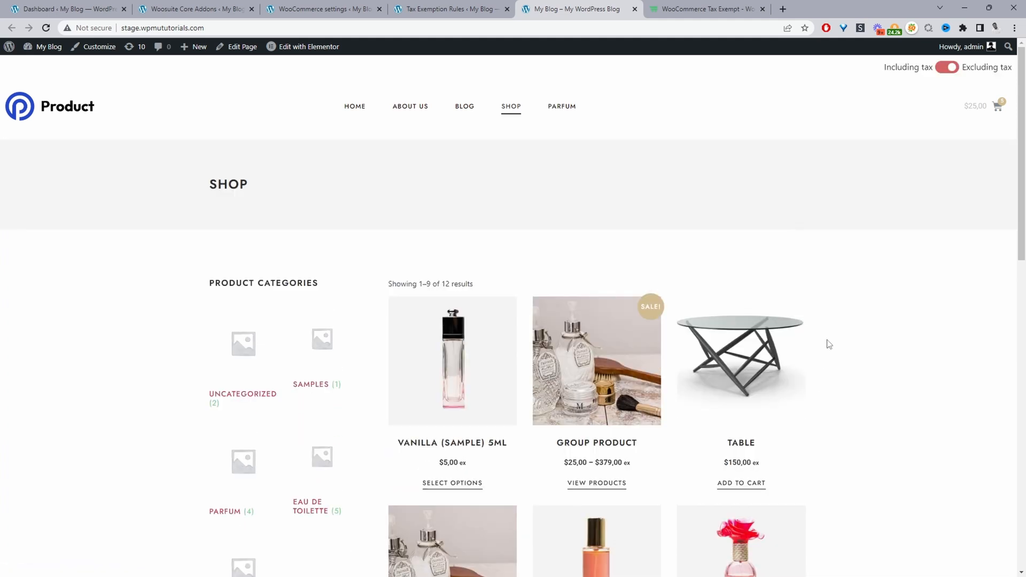
click(946, 67)
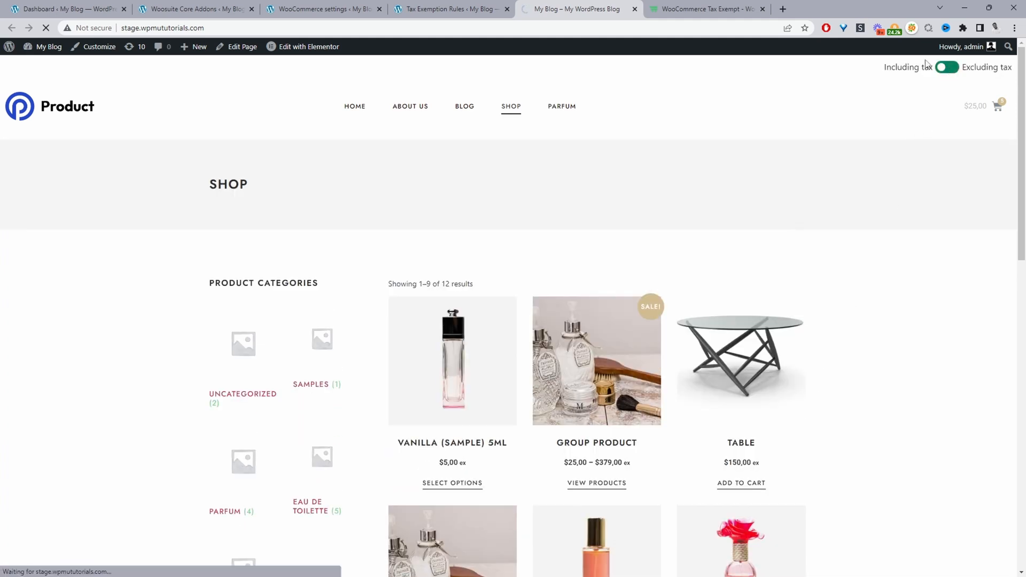
click(946, 66)
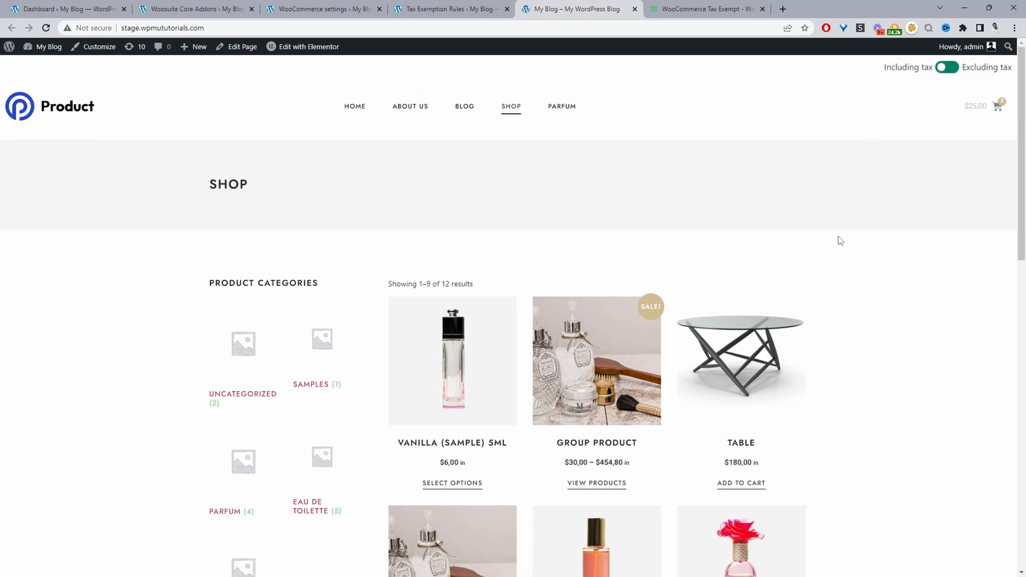
scroll(down, 3)
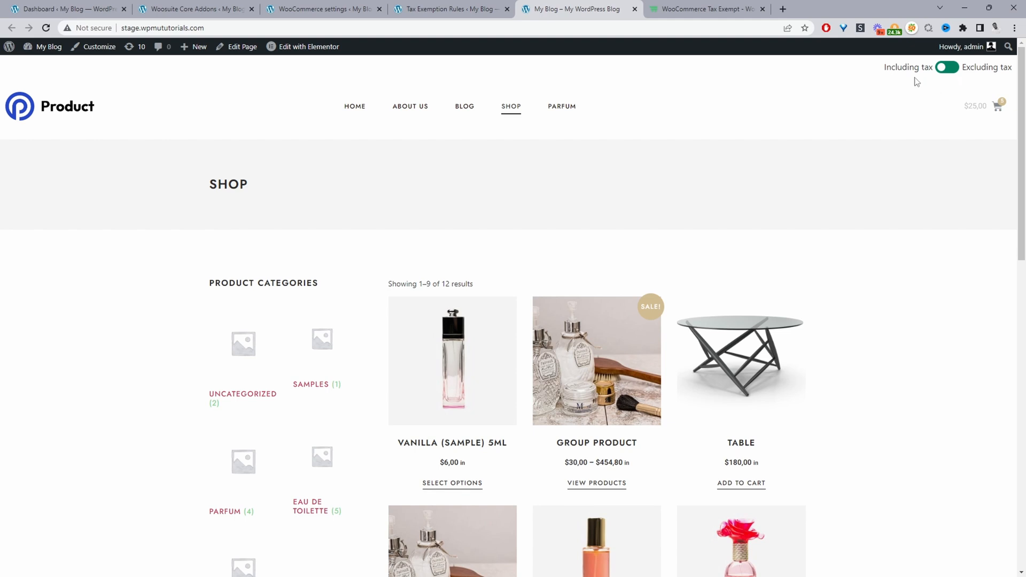
mouse_move(953, 91)
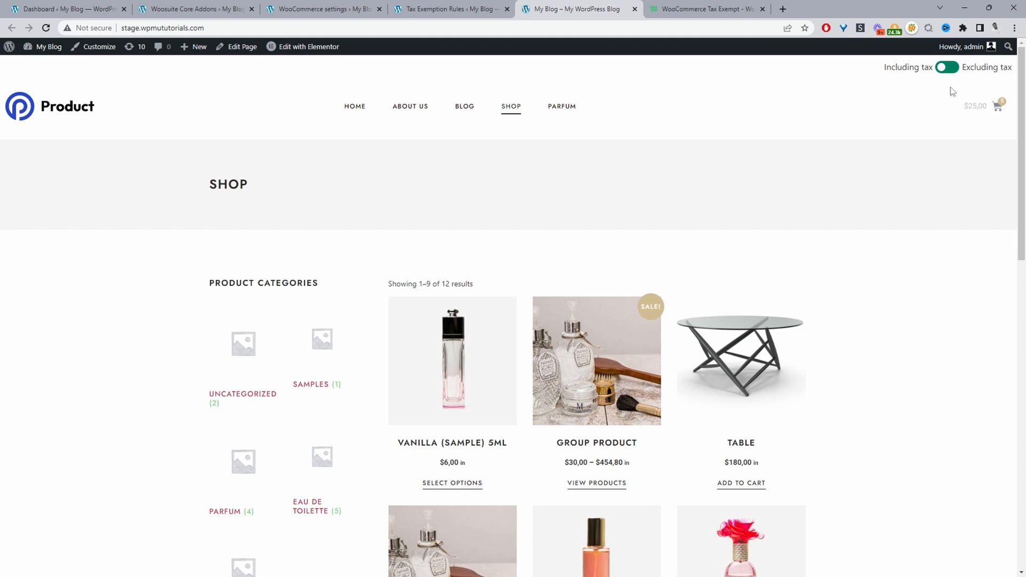
click(308, 46)
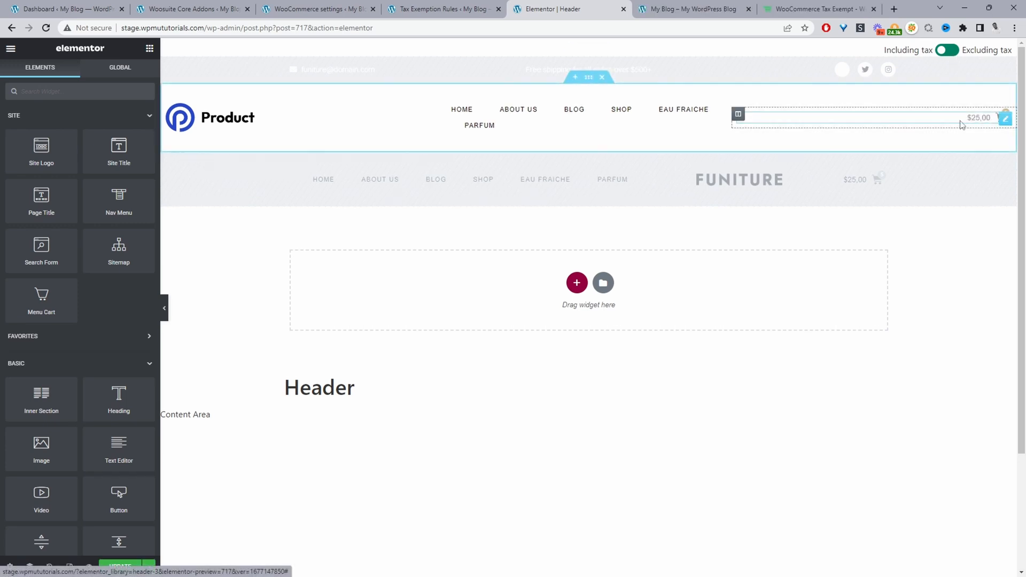
Step: Add a new column after the cart column and search the widgets for 'short'
right_click(738, 115)
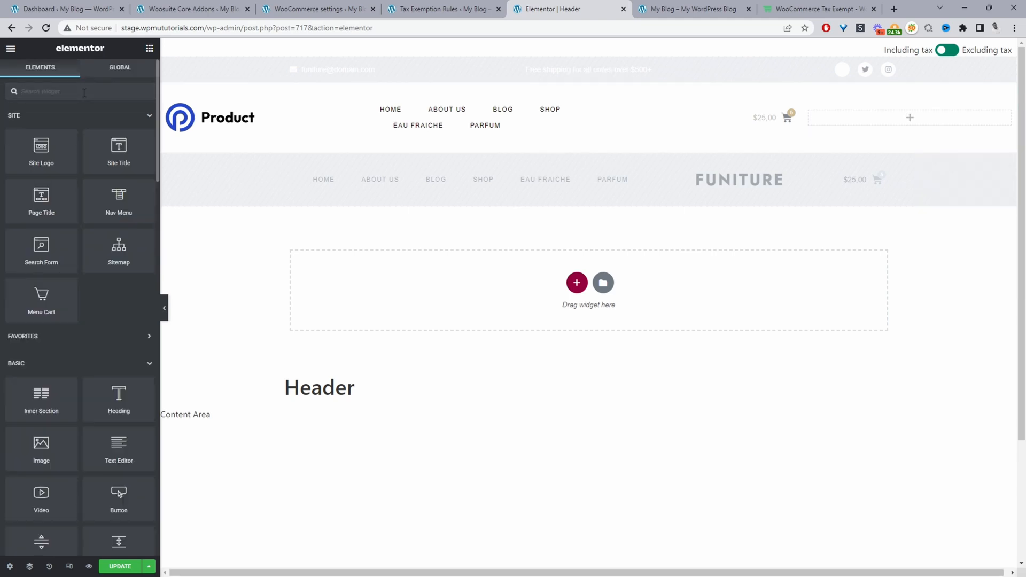
text(short)
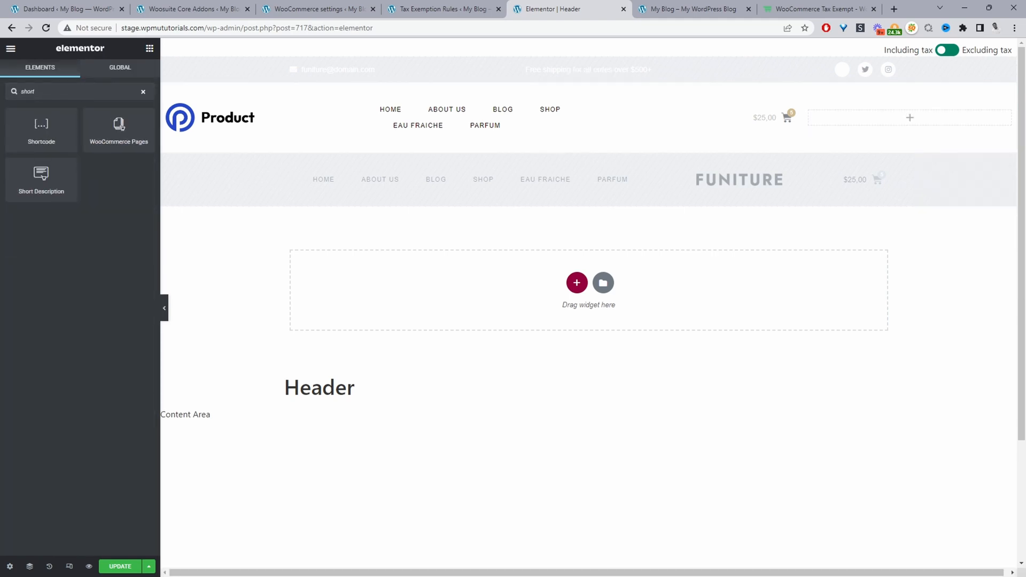
Step: Drop a Shortcode widget into the empty header column with [woos-tax-toggle] and update
drag(41, 124, 910, 118)
text([woos)
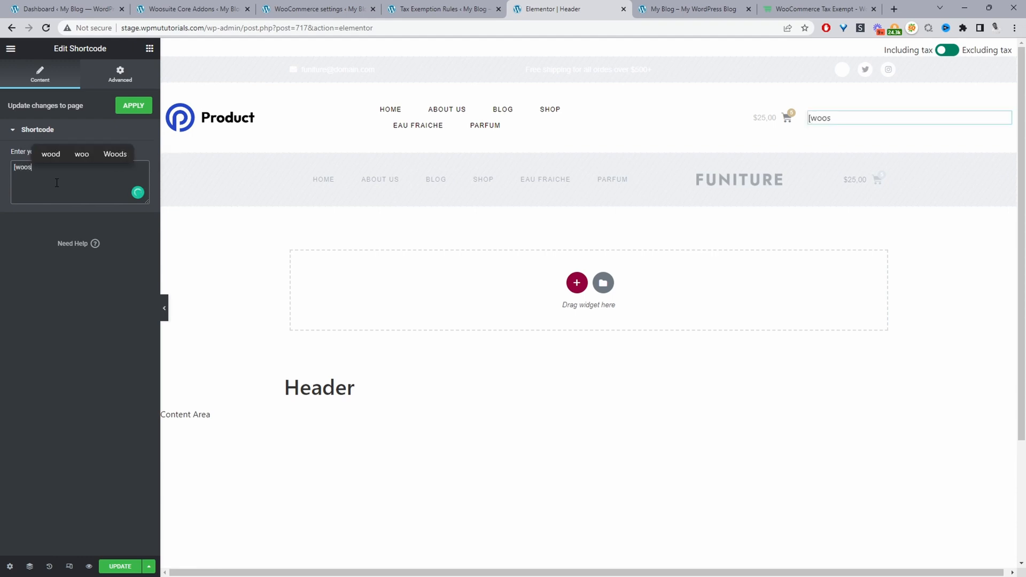
text(-)
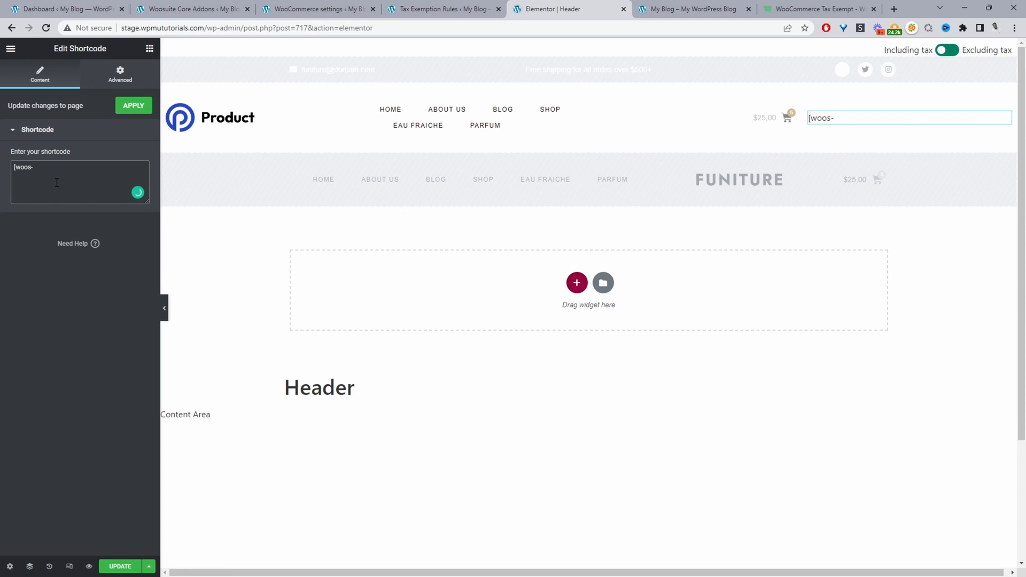
text(tax-toggle])
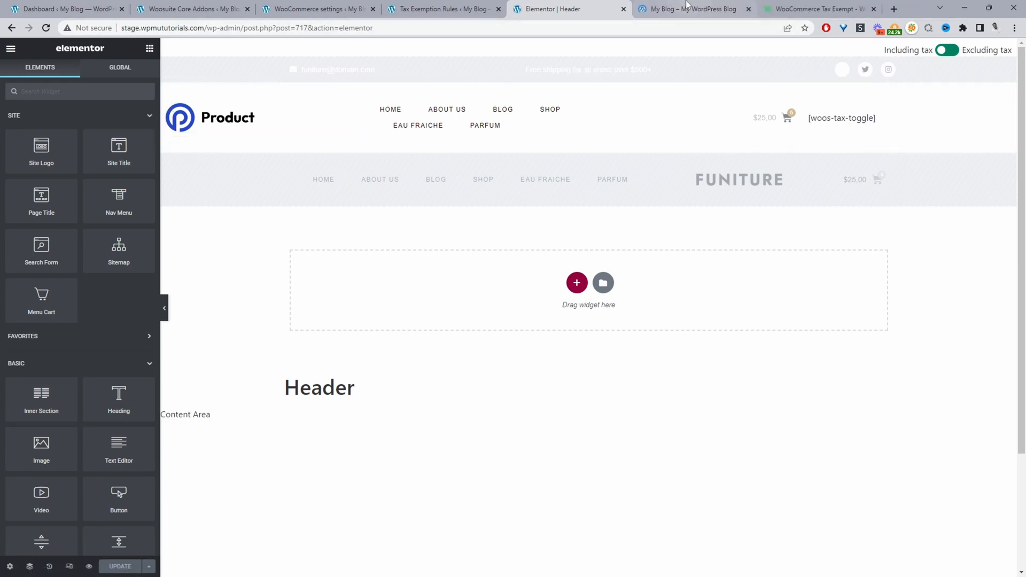
Step: Reload the storefront to see the tax toggle beside the cart in the header
click(691, 10)
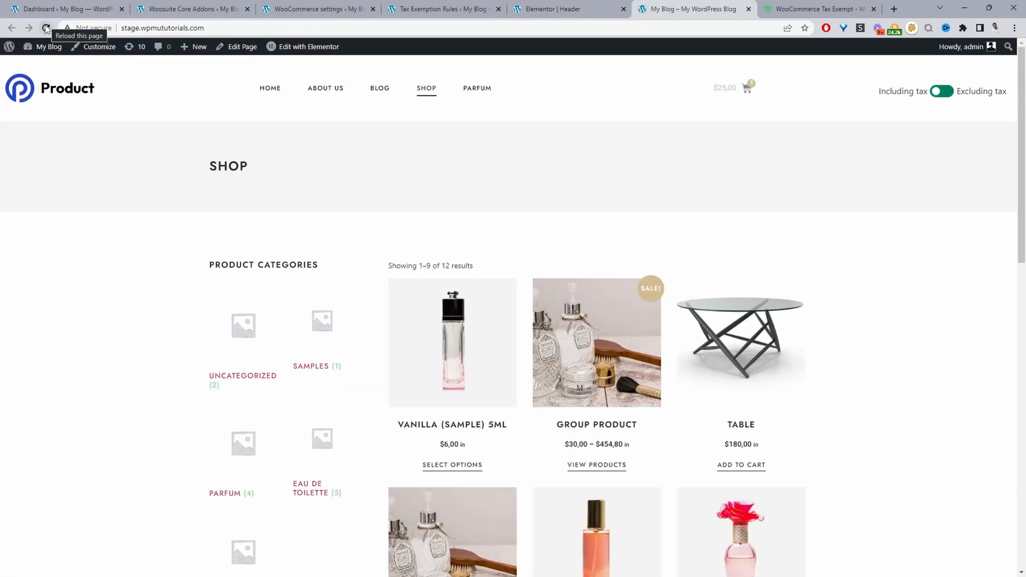
click(46, 28)
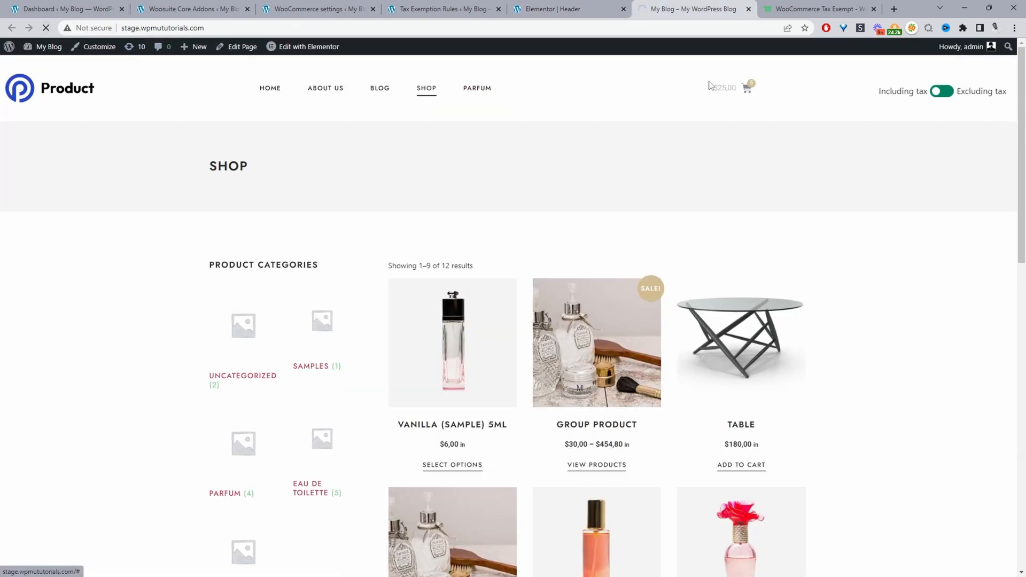